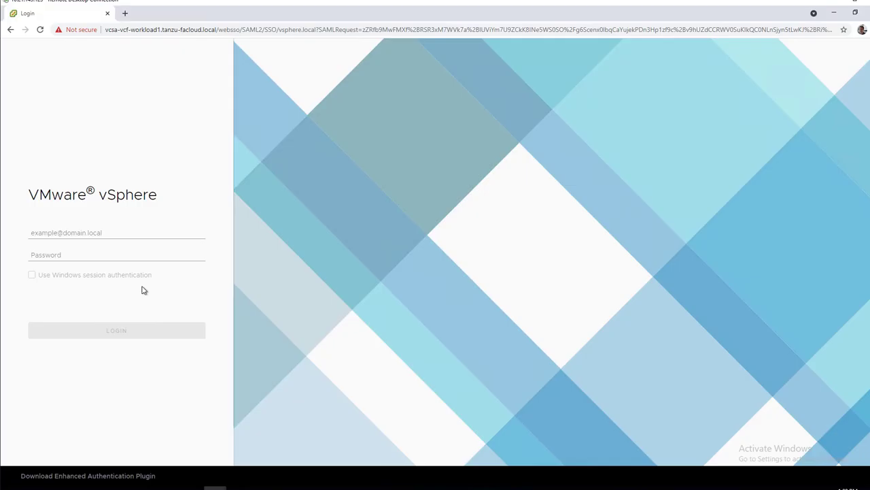
Step: Sign in to vCenter as the SSO administrator
left_click(116, 233)
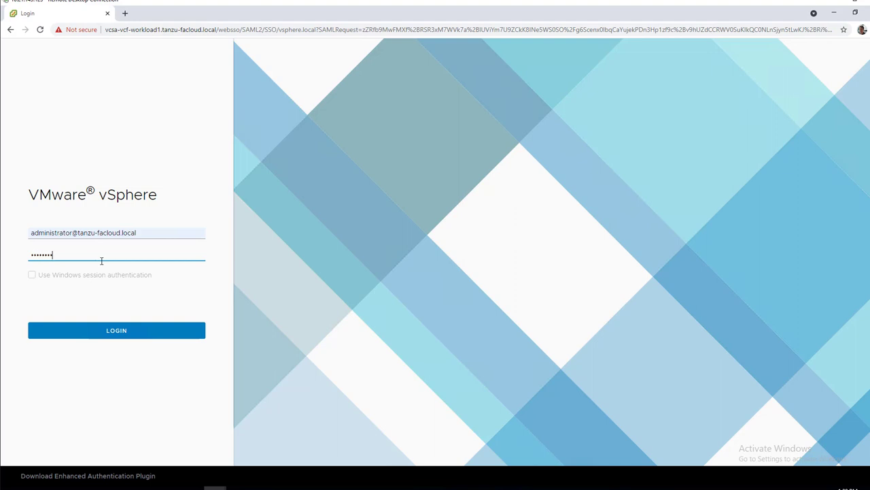
left_click(117, 331)
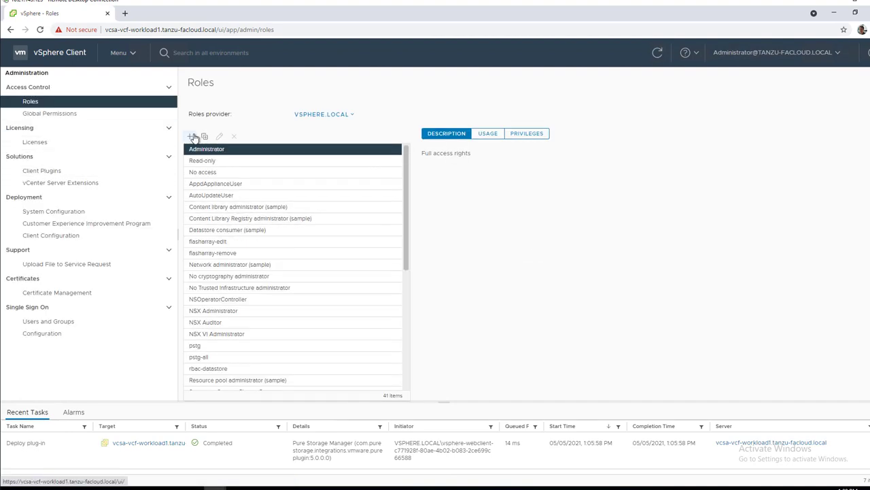
Step: Begin a new role granting the Host storage partition configuration privilege
left_click(190, 136)
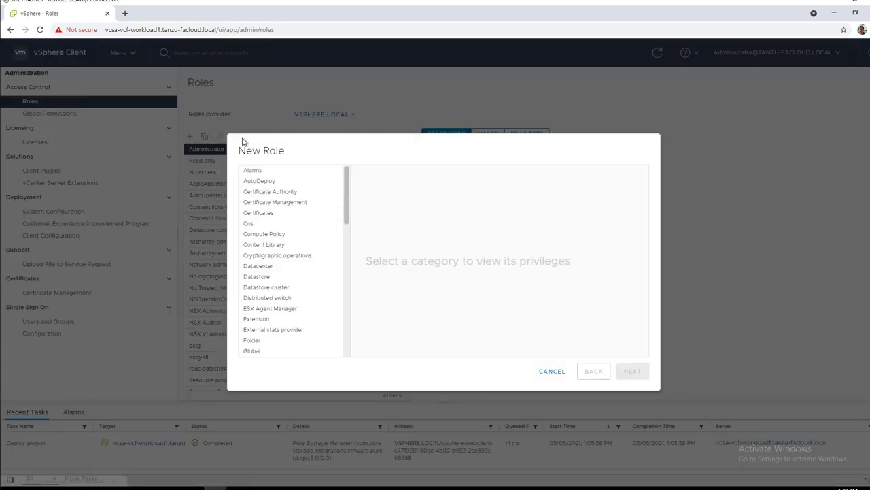
scroll("down", 3)
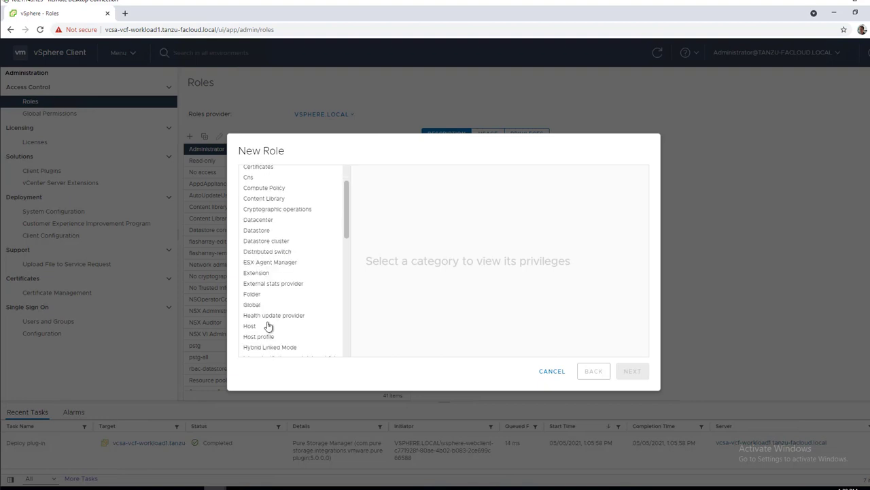
left_click(249, 326)
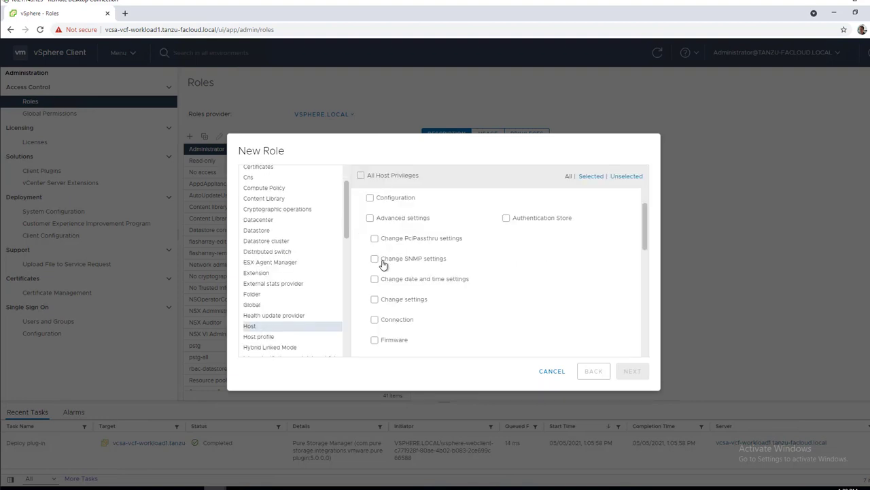
scroll("down", 3)
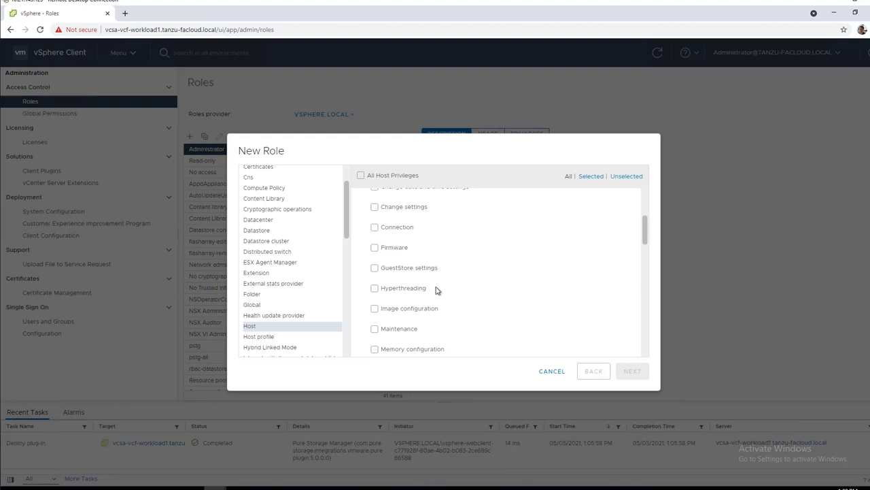
scroll("down", 3)
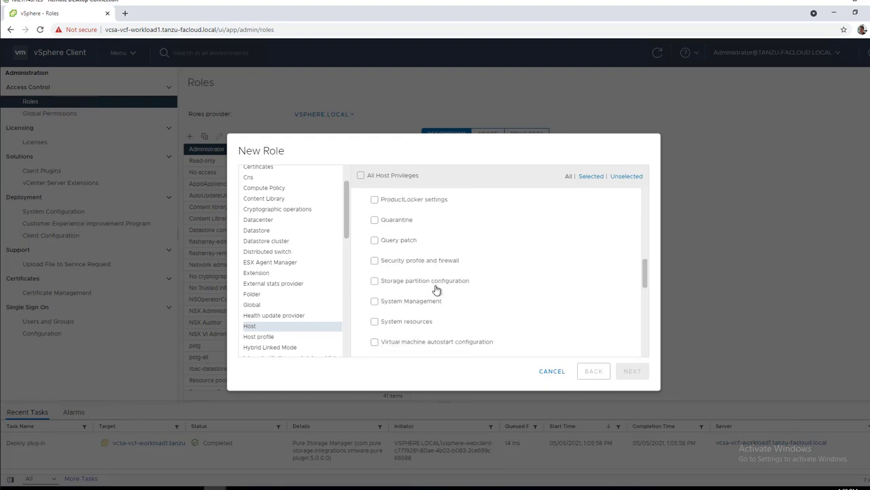
left_click(376, 280)
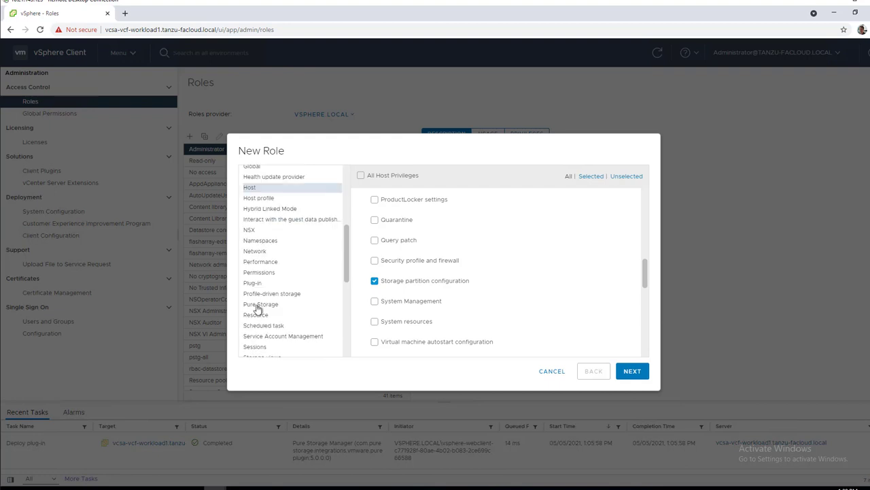
Step: Review the Pure Storage category privileges for the new role
left_click(261, 304)
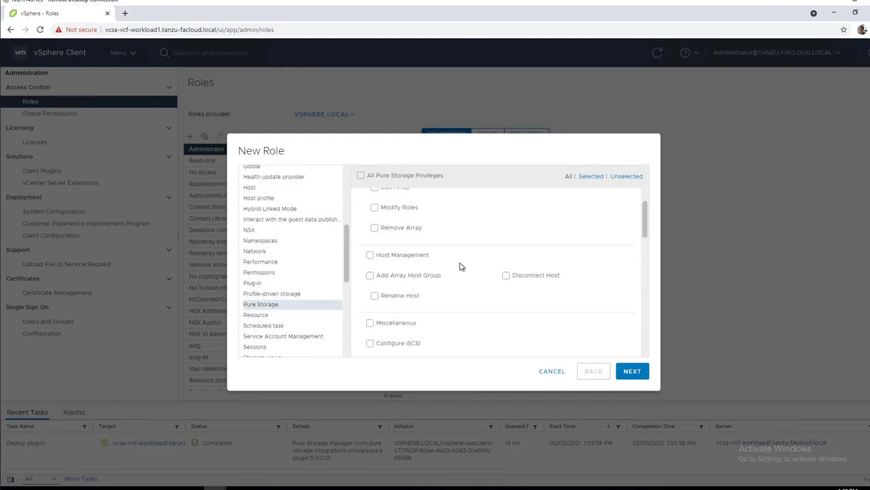
scroll("down", 3)
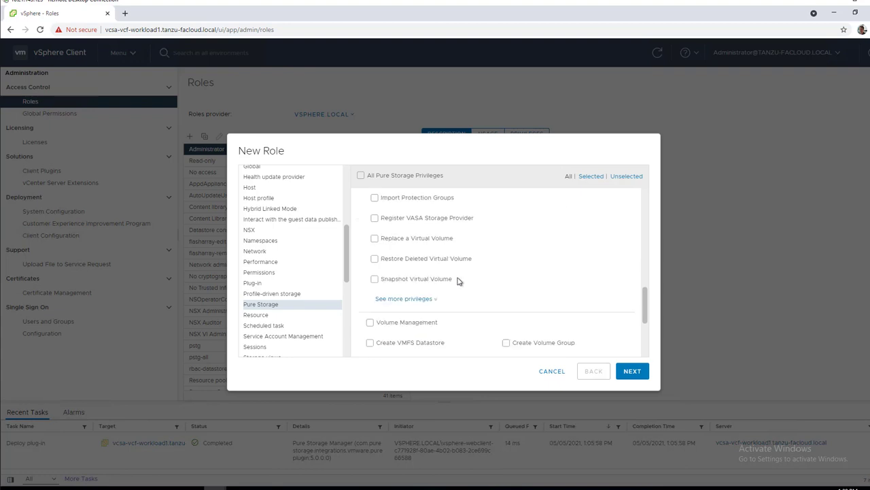
scroll("down", 3)
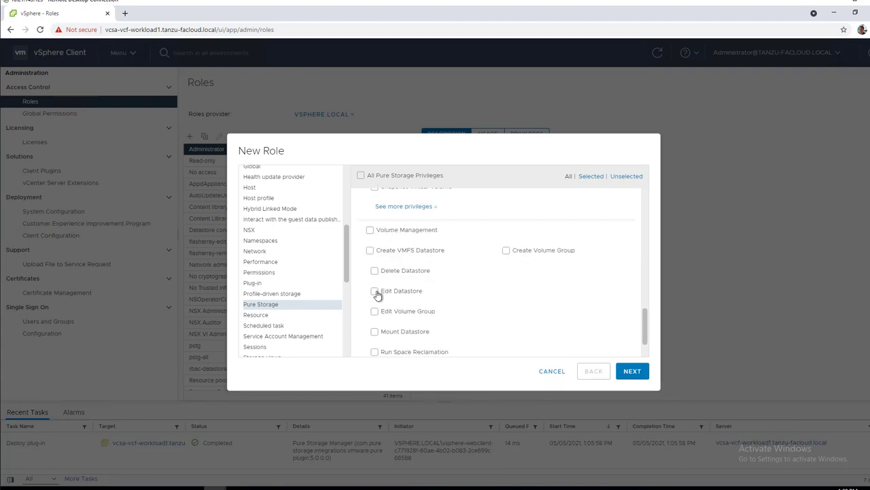
Step: Save the role as 'edit vmfs' and review its granted privileges
left_click(631, 370)
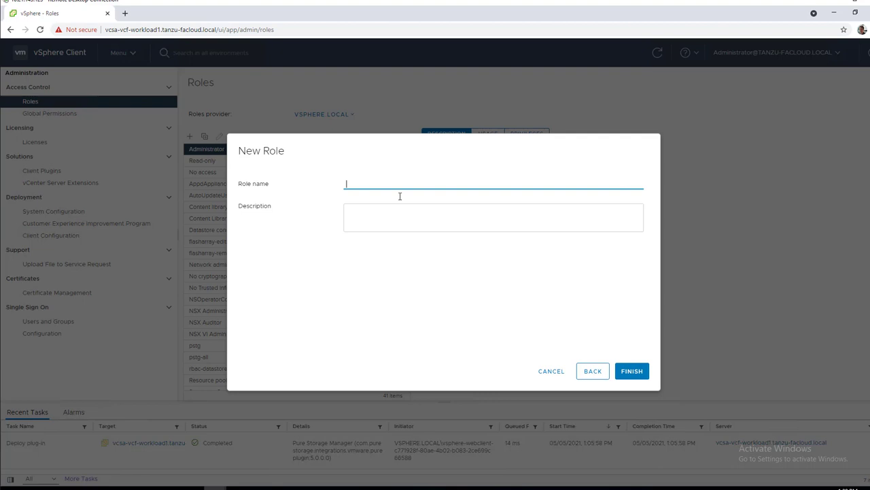
type("edit vmfs")
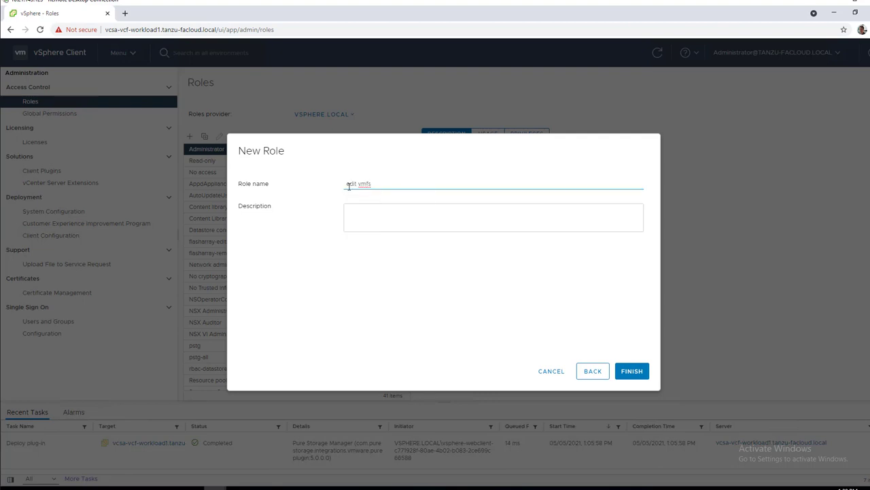
left_click(631, 370)
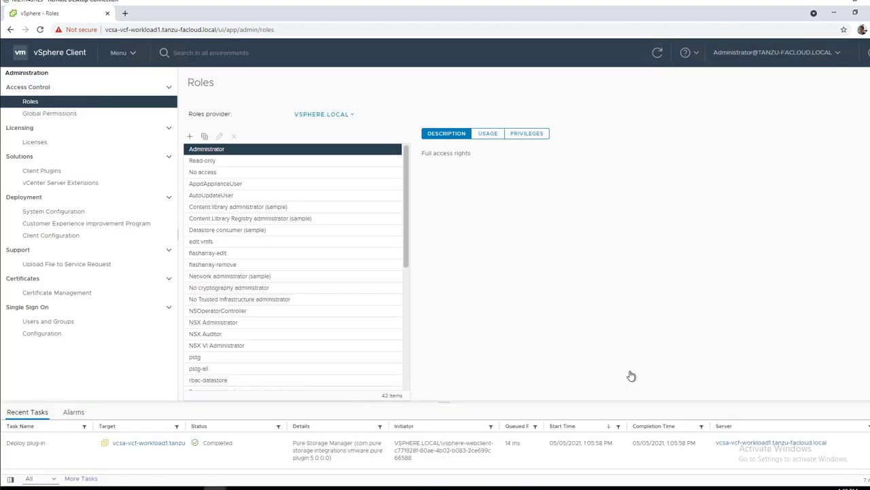
left_click(201, 242)
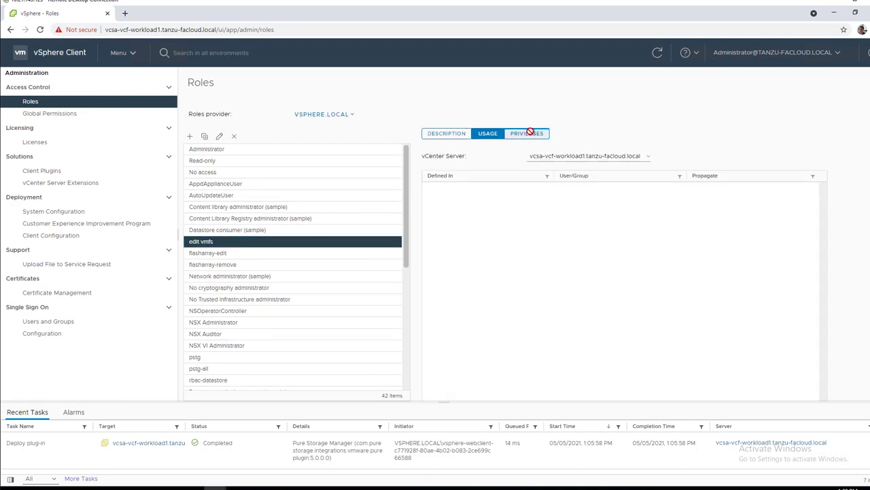
left_click(527, 133)
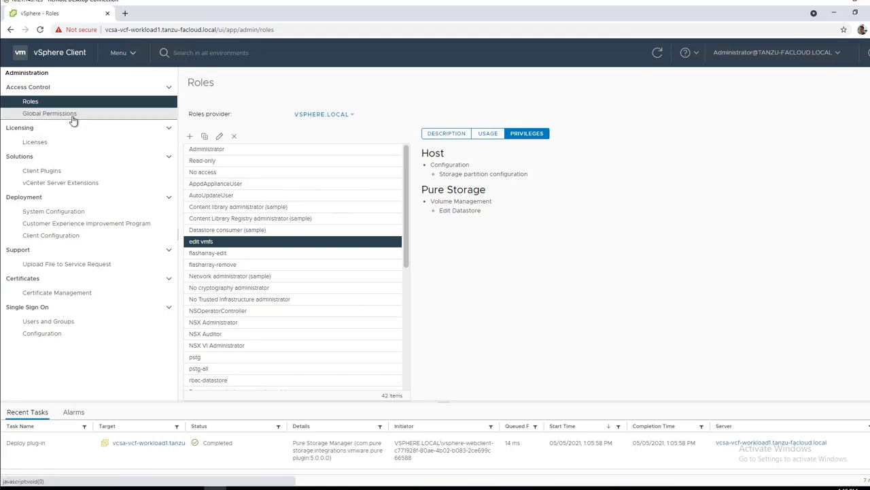
Step: Add a global permission giving tanzu-facloud.local user pstg the edit vmfs role, propagated to children
left_click(49, 113)
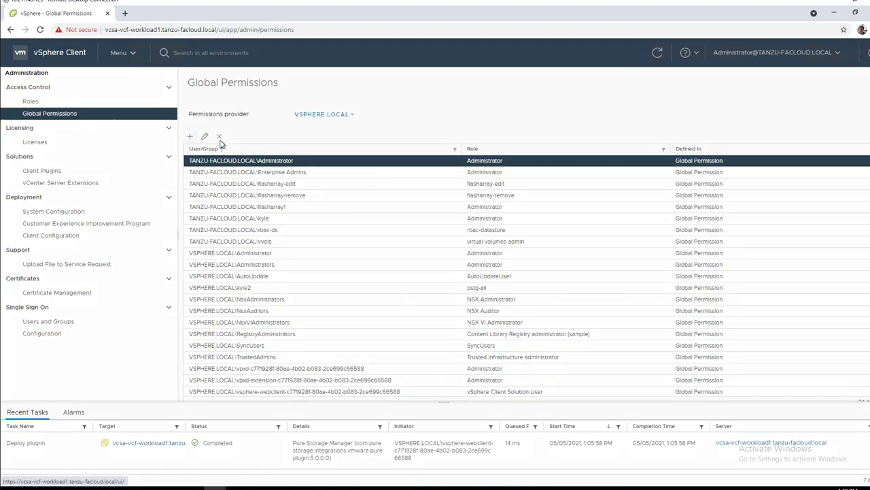
left_click(189, 136)
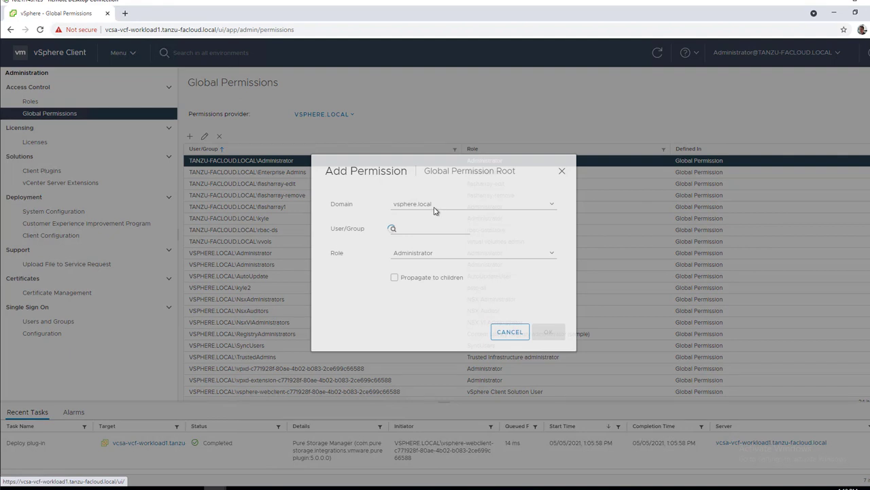
left_click(419, 212)
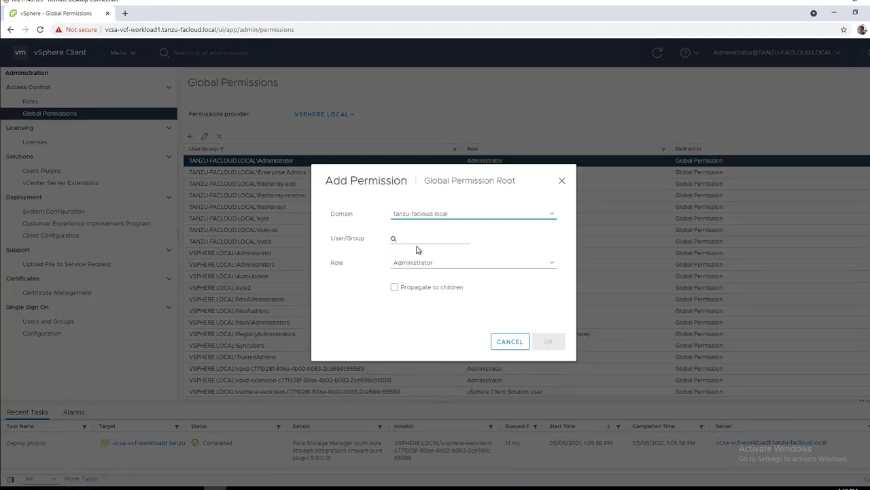
type("ps")
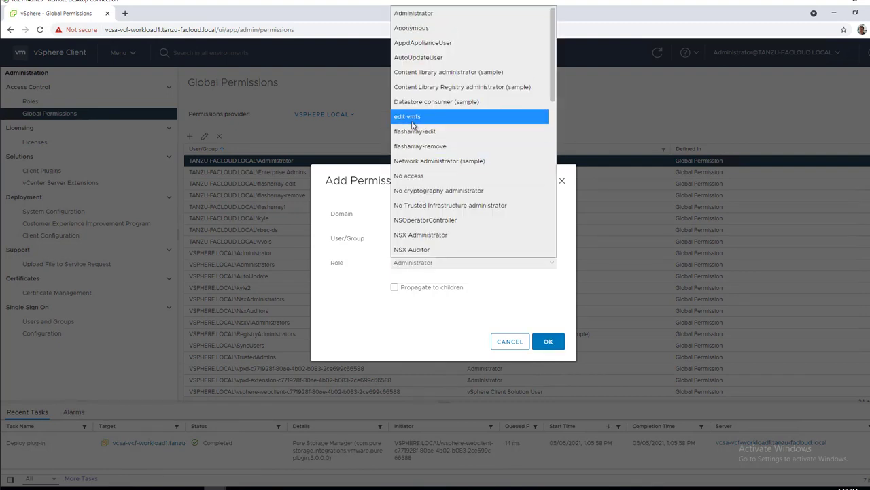
left_click(408, 117)
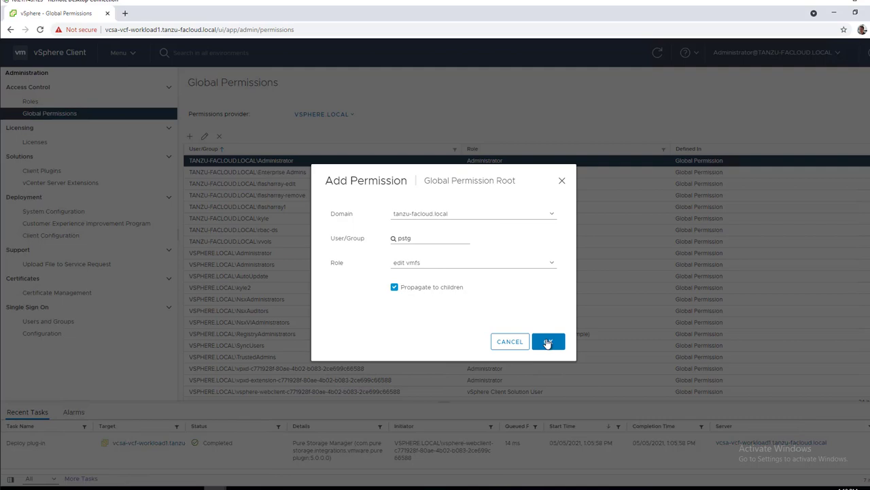
left_click(548, 341)
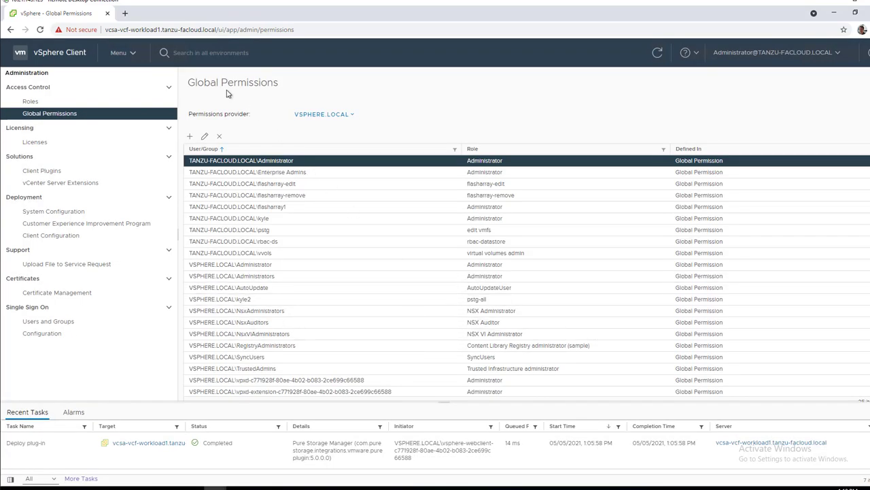
left_click(121, 51)
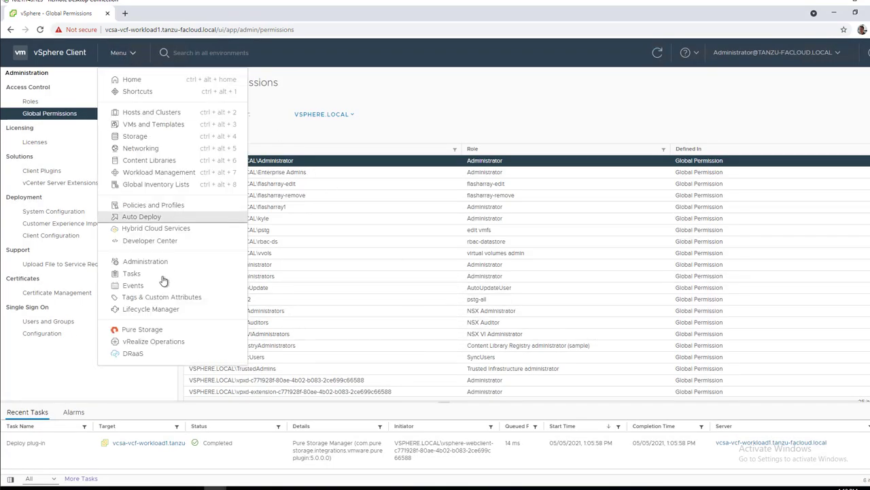
Step: Register FlashArray sn1-x70-b10-21 at 10.21.143.10 in the Pure Storage plugin as pureuser
left_click(141, 329)
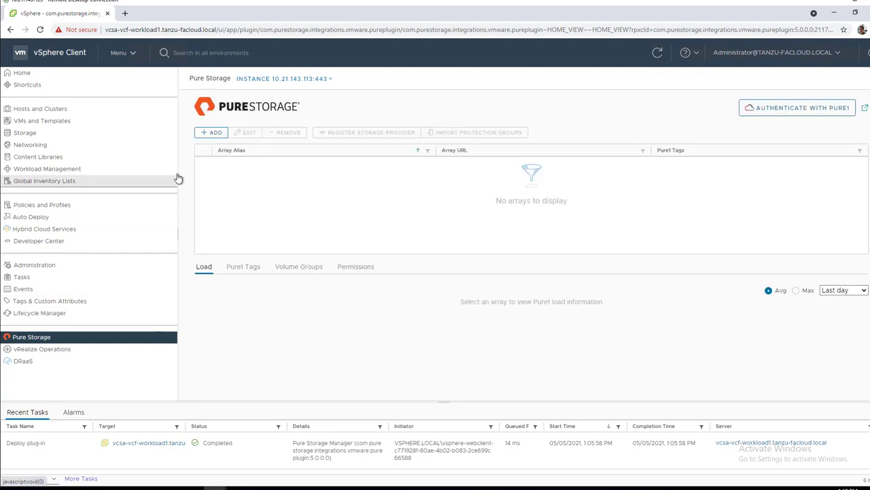
left_click(212, 132)
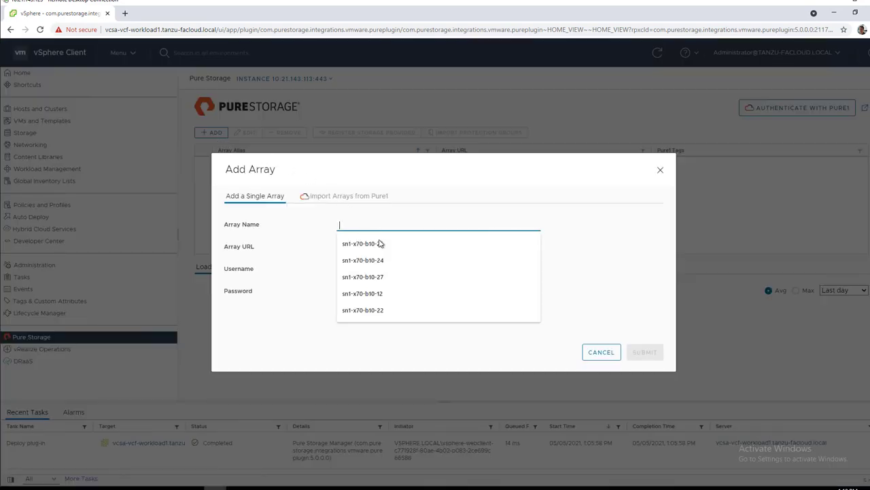
left_click(362, 243)
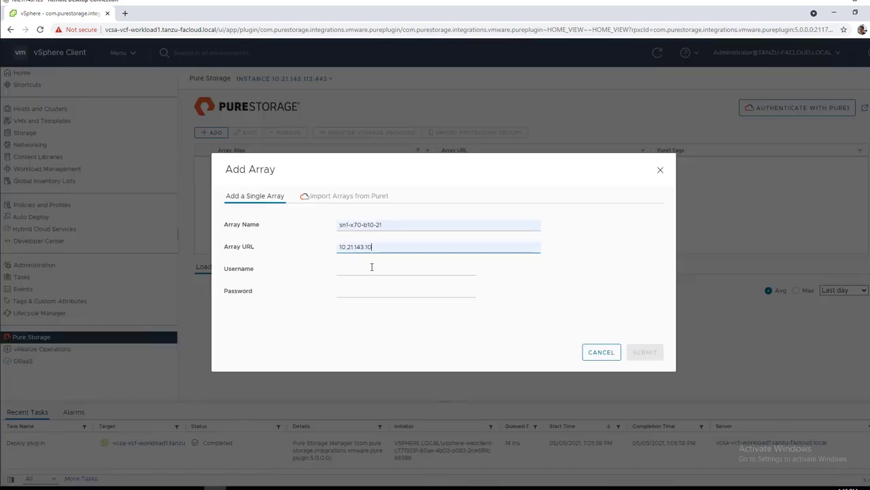
type("pureuser")
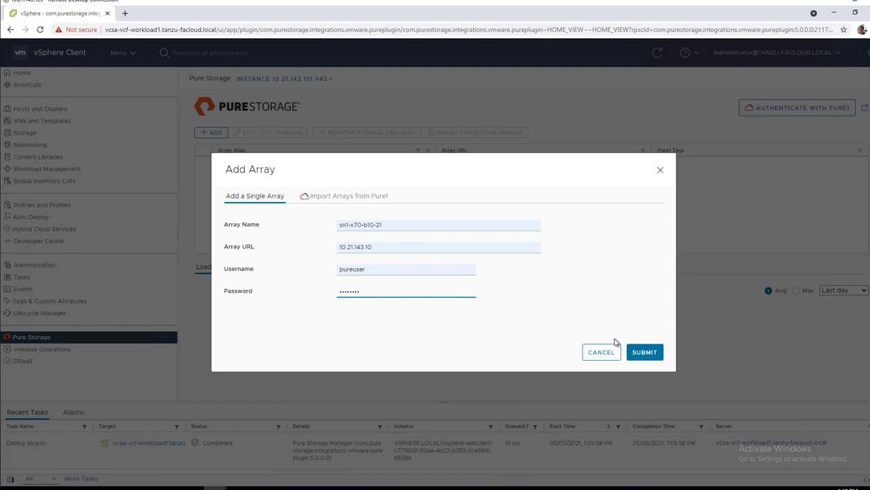
left_click(644, 351)
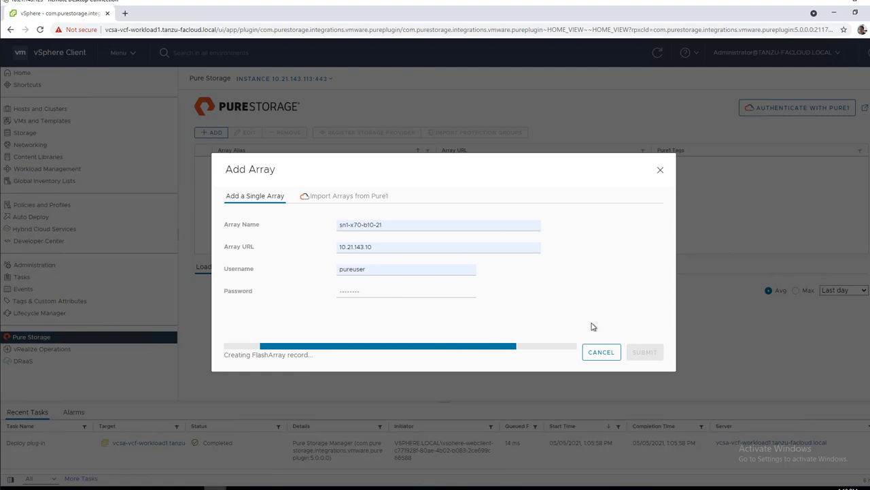
left_click(645, 351)
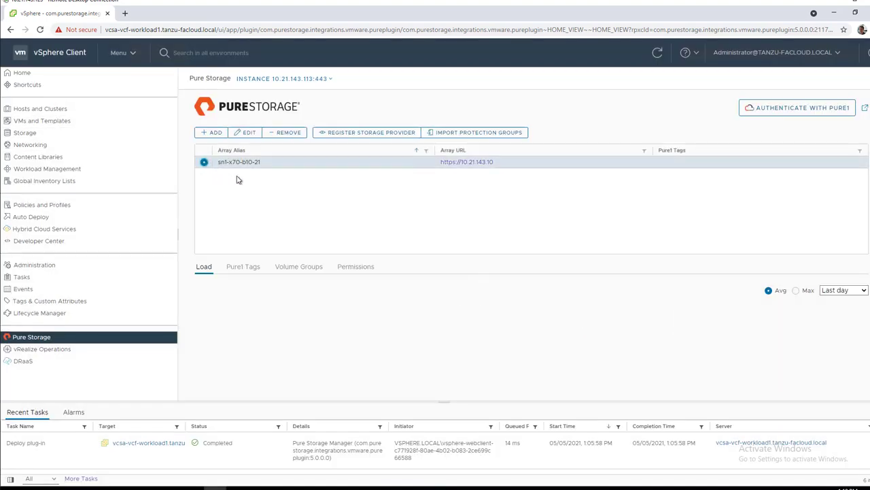
Step: Grant tanzu-facloud user pstg the edit vmfs role on array sn1-x70-b10-21
left_click(356, 265)
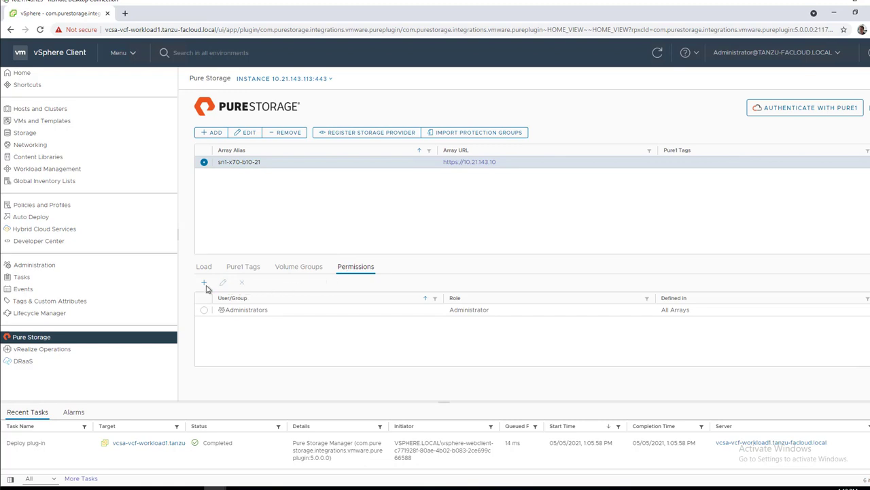
left_click(204, 281)
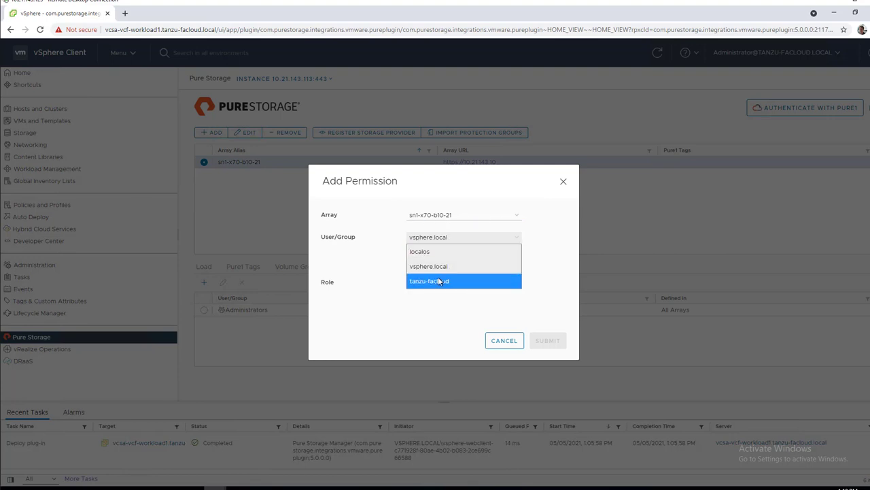
left_click(430, 280)
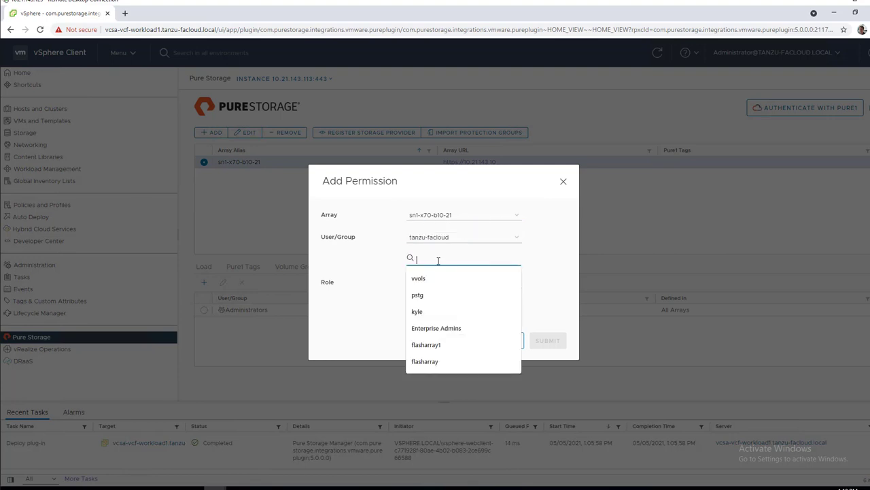
type("pstg")
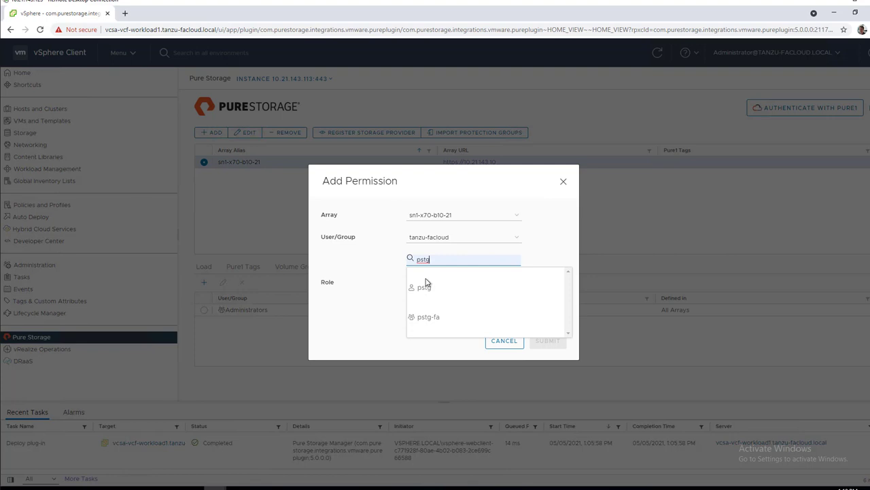
left_click(465, 282)
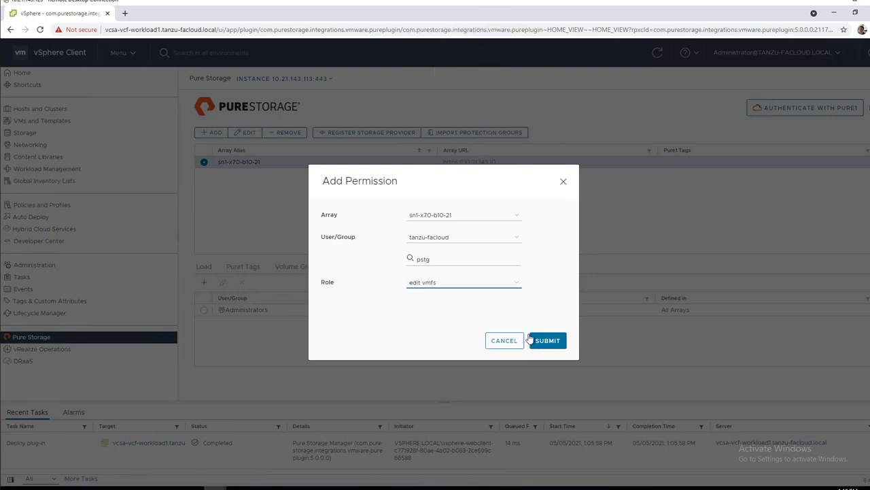
left_click(547, 340)
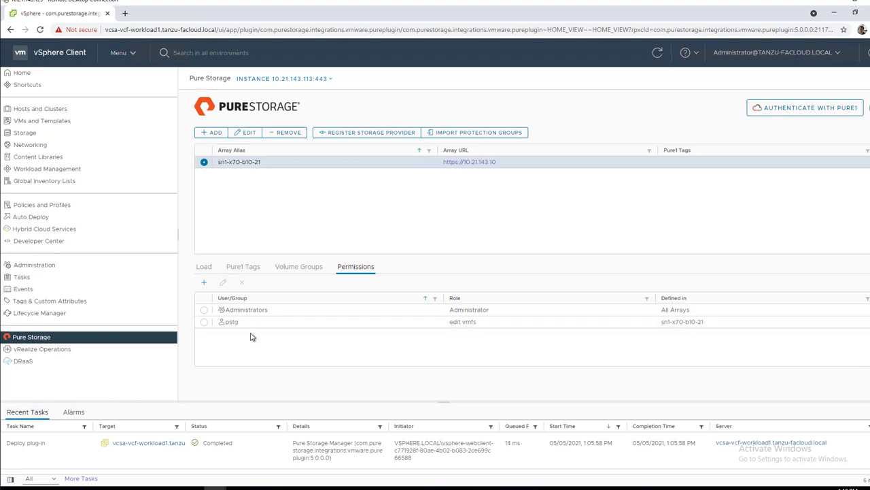
Step: Log out of the administrator session from the user menu
left_click(204, 321)
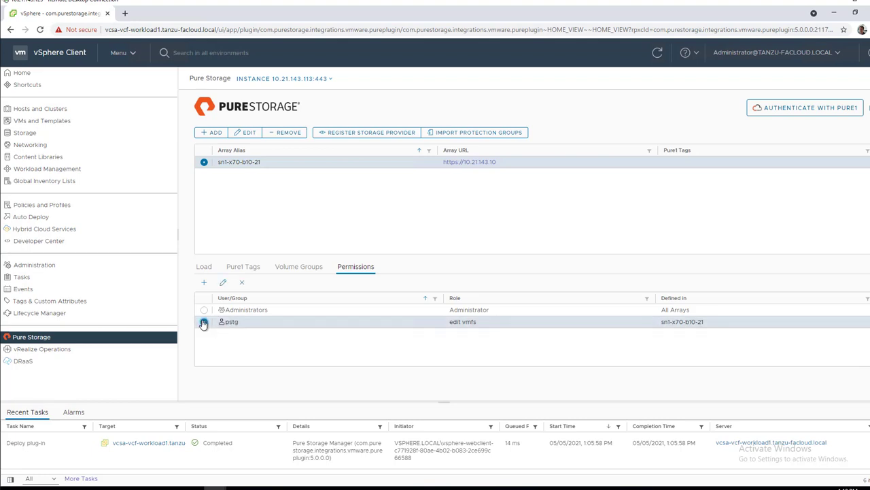
left_click(204, 321)
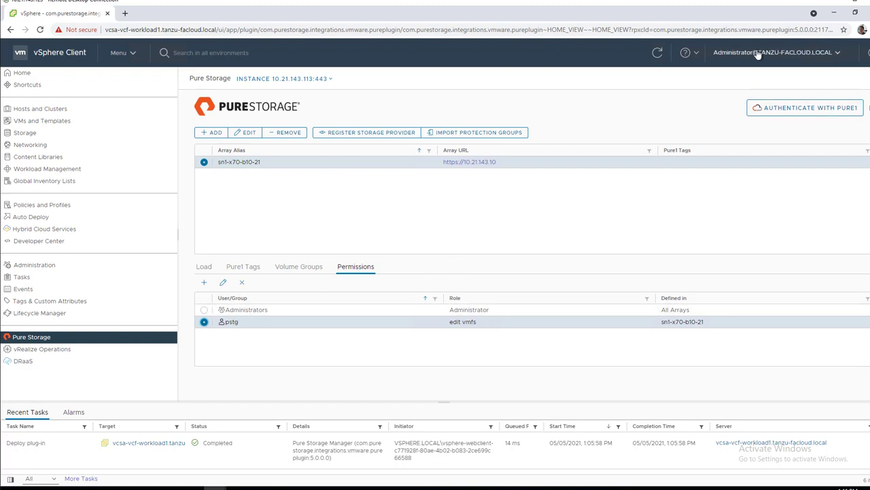
left_click(773, 52)
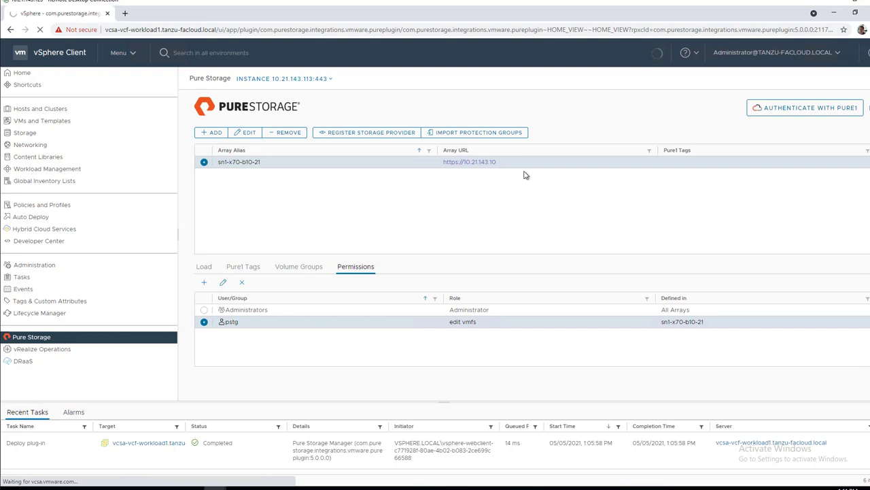
left_click(805, 108)
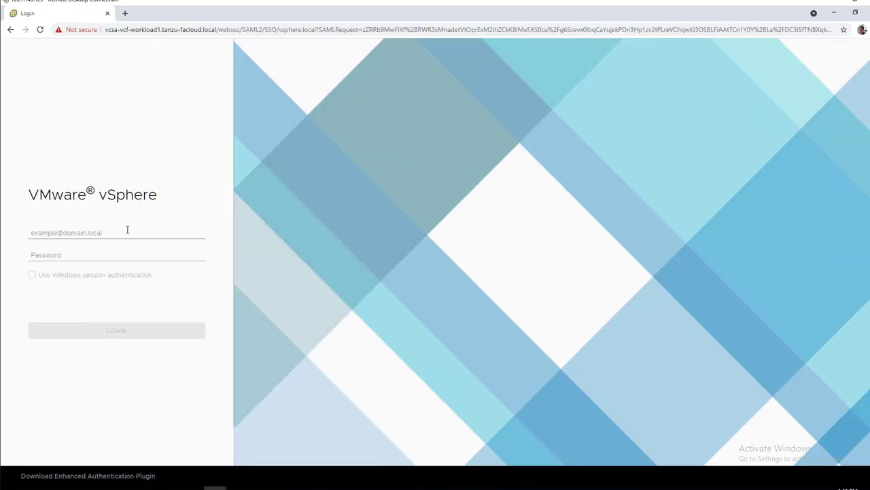
type("pstg@tanzu-facloud.local")
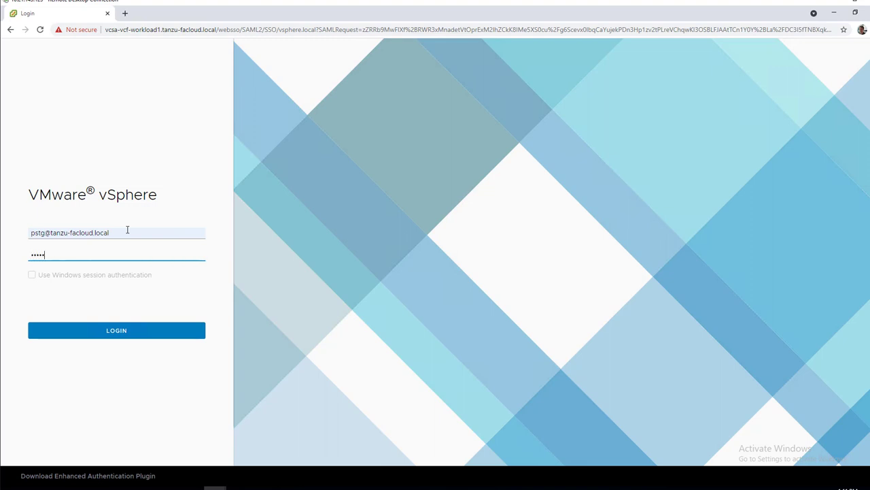
left_click(117, 330)
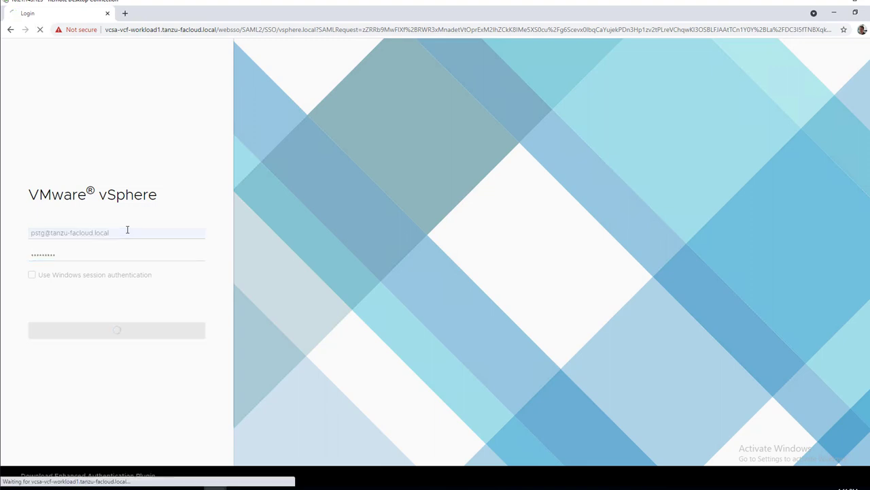
left_click(117, 330)
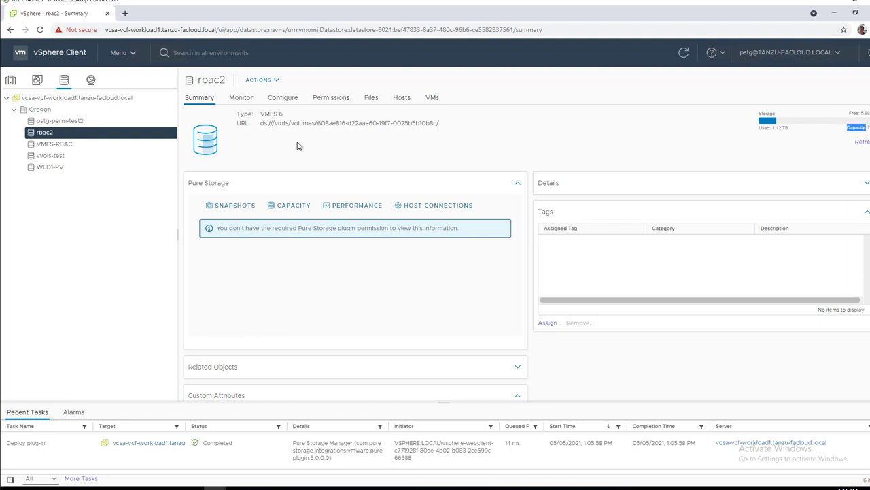
Step: Resize datastore rbac2 to 9 TB via Pure Storage Edit Datastore
right_click(44, 132)
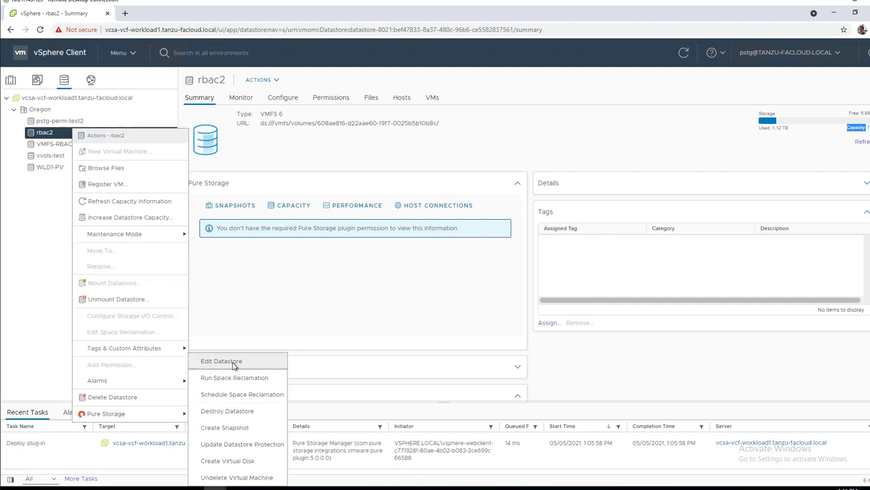
left_click(221, 360)
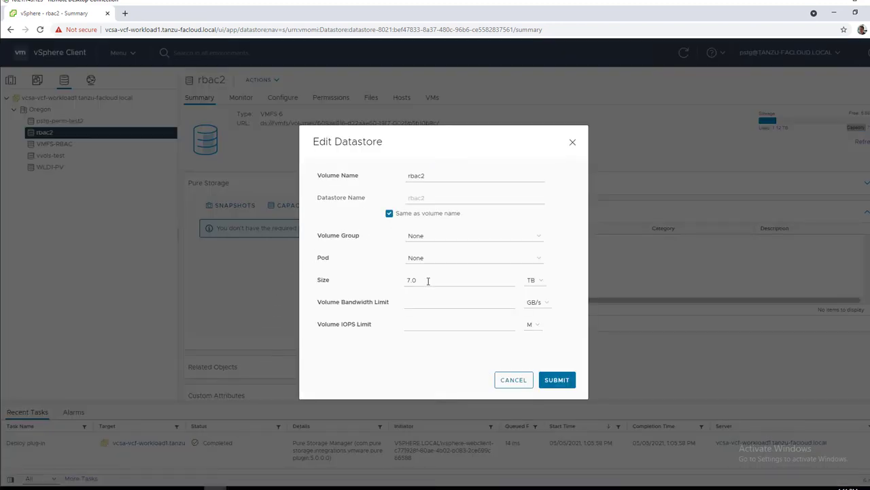
type("9")
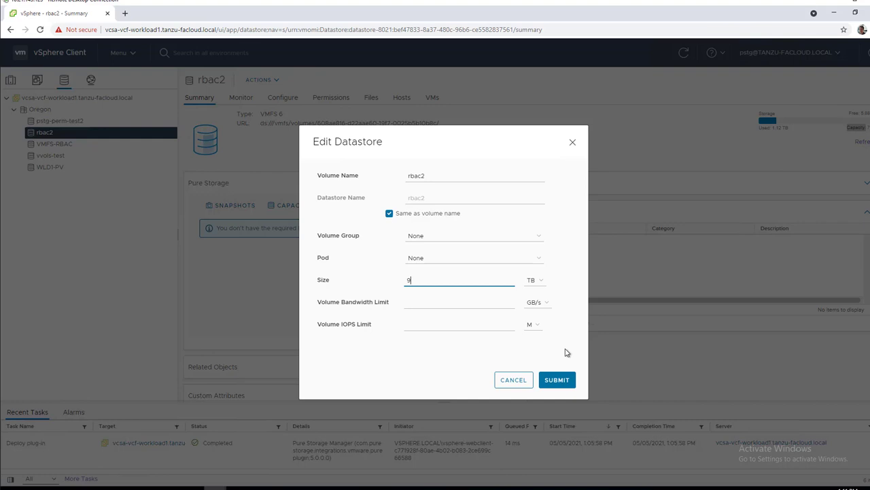
left_click(557, 379)
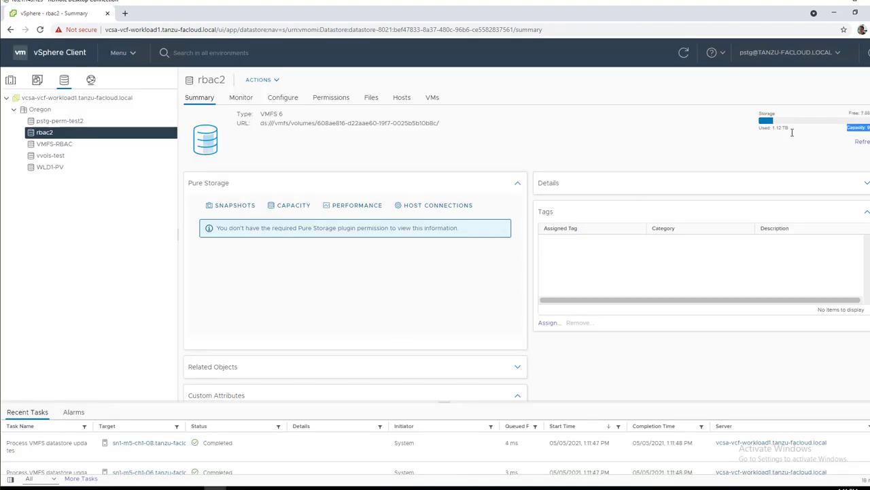
Step: Attempt Pure Storage Destroy Datastore on rbac2 and confirm the permission refusal
right_click(43, 132)
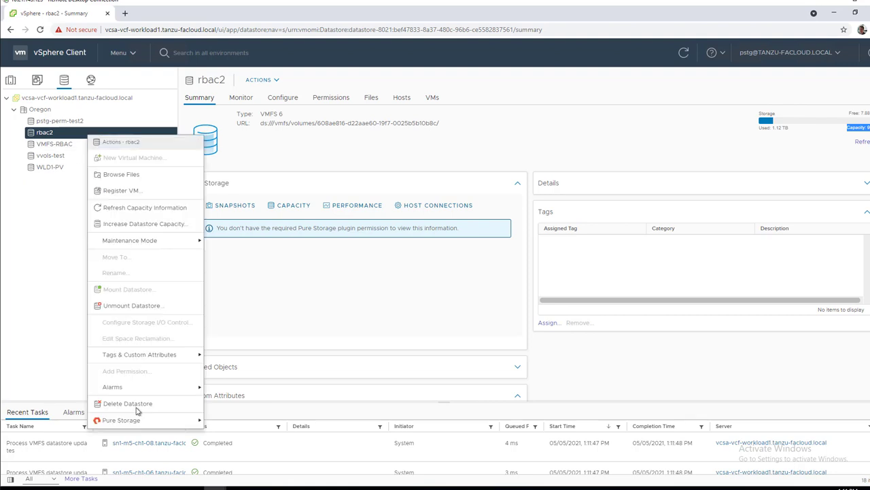
left_click(128, 402)
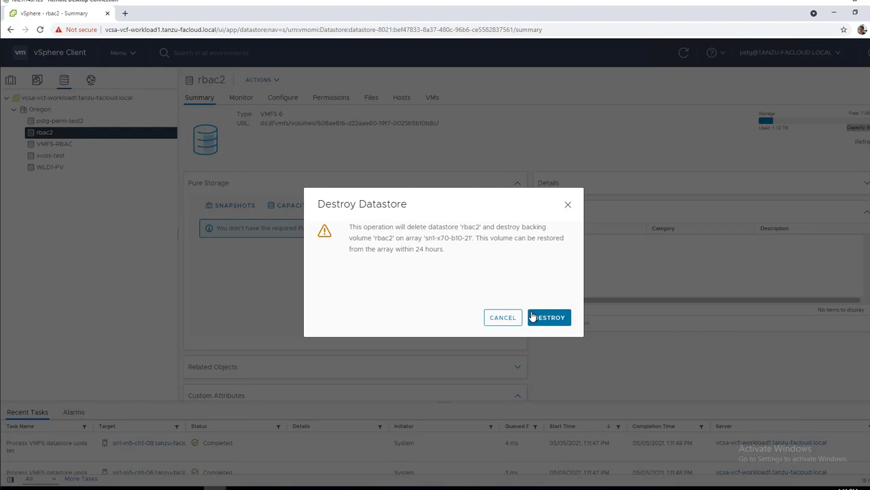
left_click(549, 317)
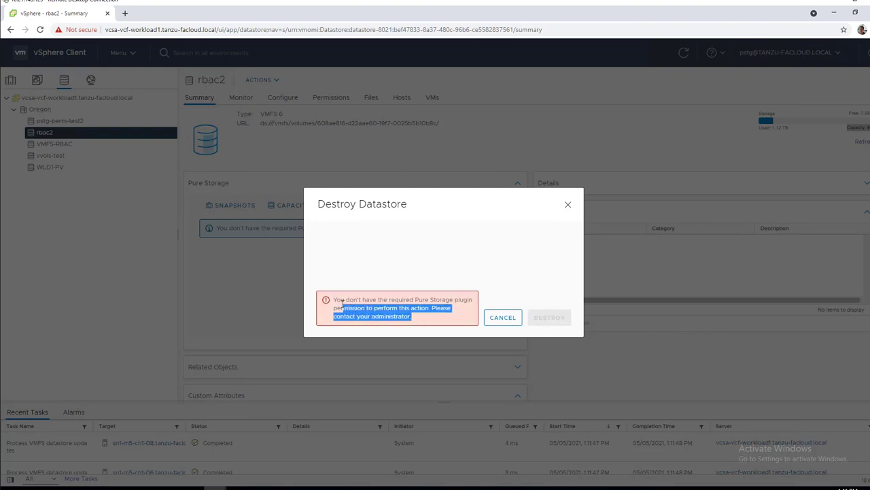